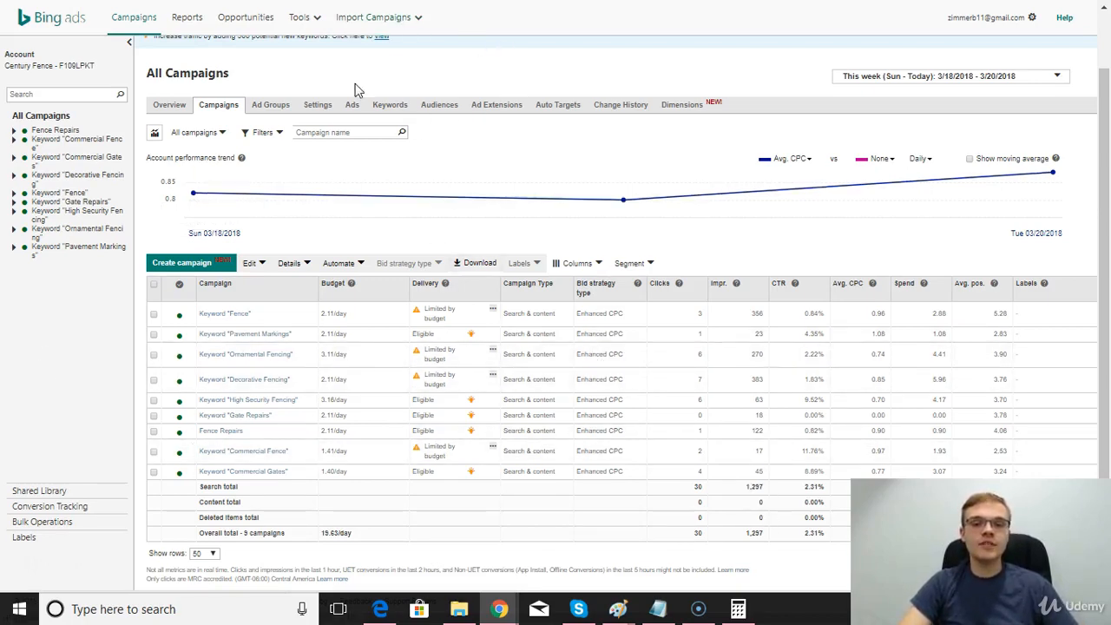
{"action": "mouse_move", "coordinate": [476, 71]}
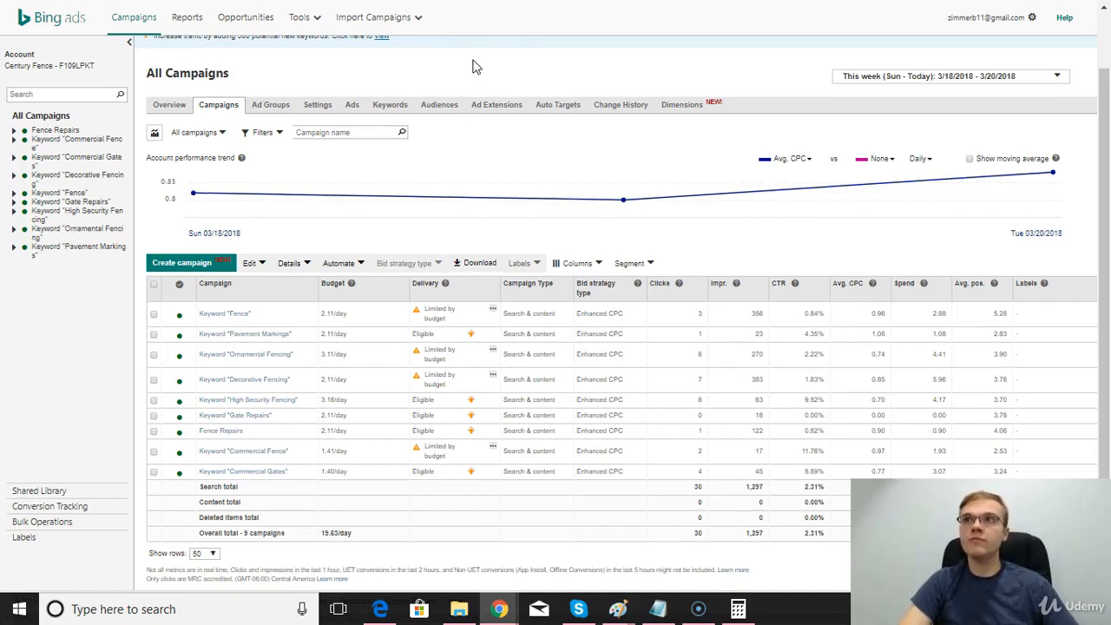
{"action": "mouse_move", "coordinate": [621, 200]}
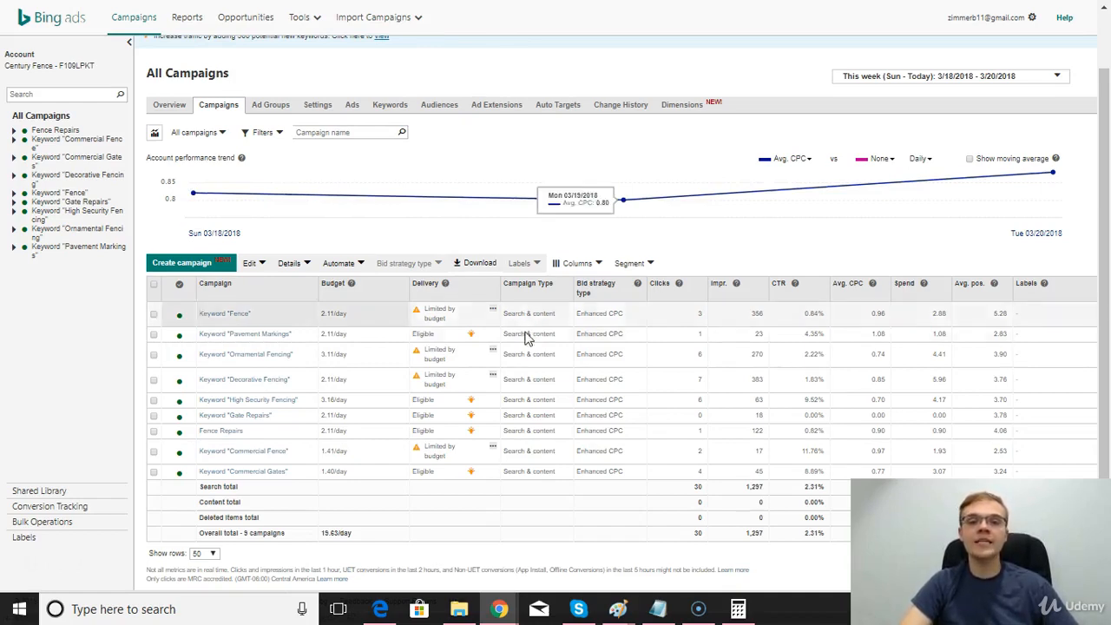
{"action": "mouse_move", "coordinate": [490, 90]}
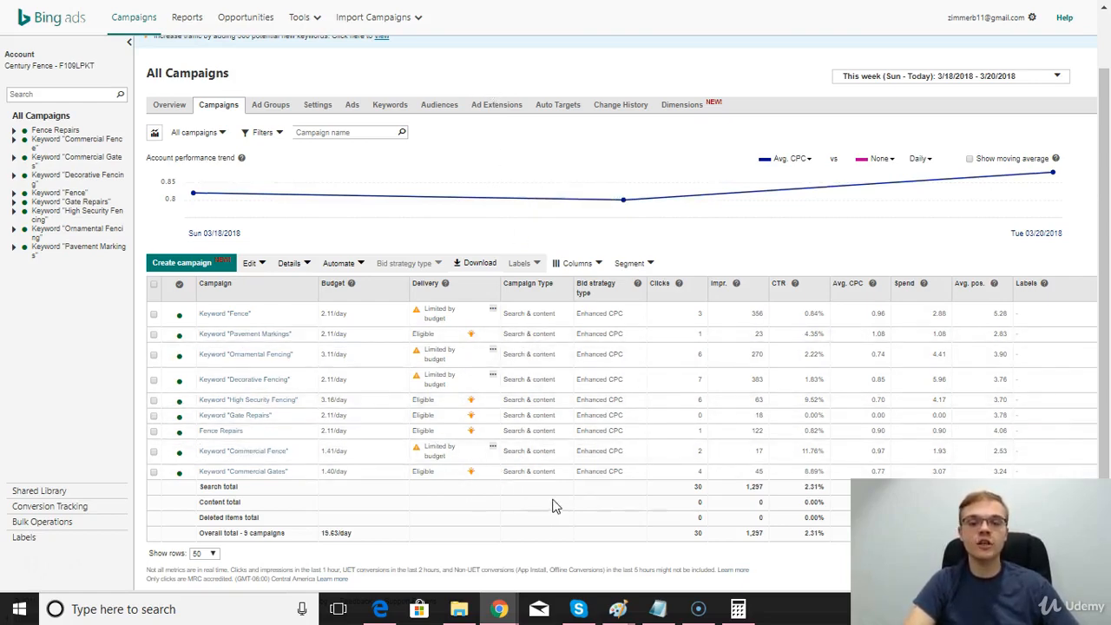
{"action": "mouse_move", "coordinate": [496, 70]}
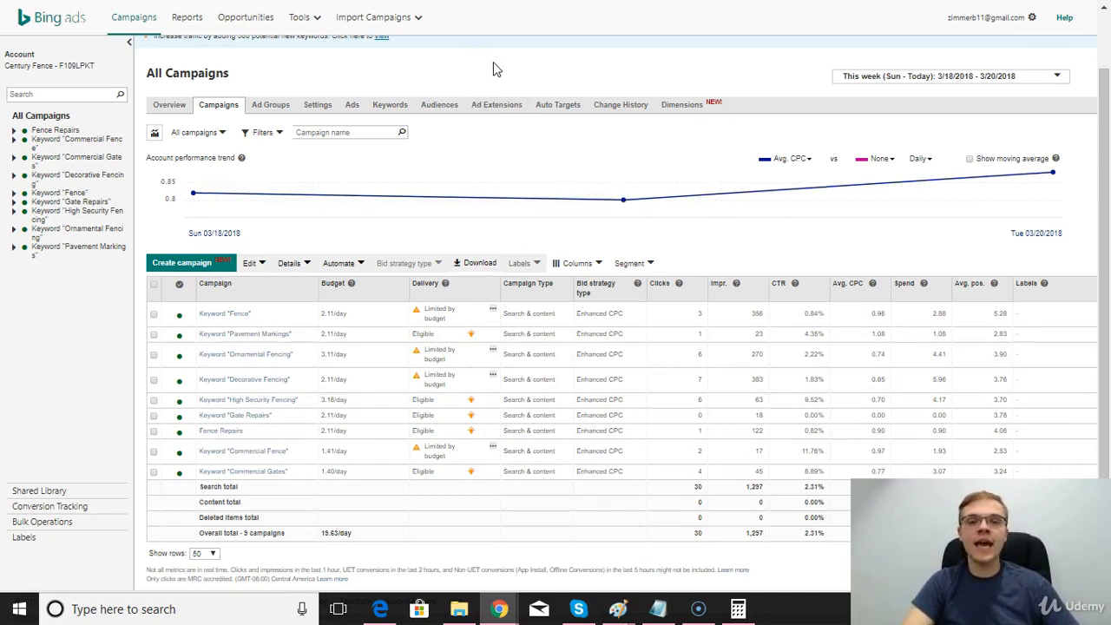
{"action": "mouse_move", "coordinate": [434, 70]}
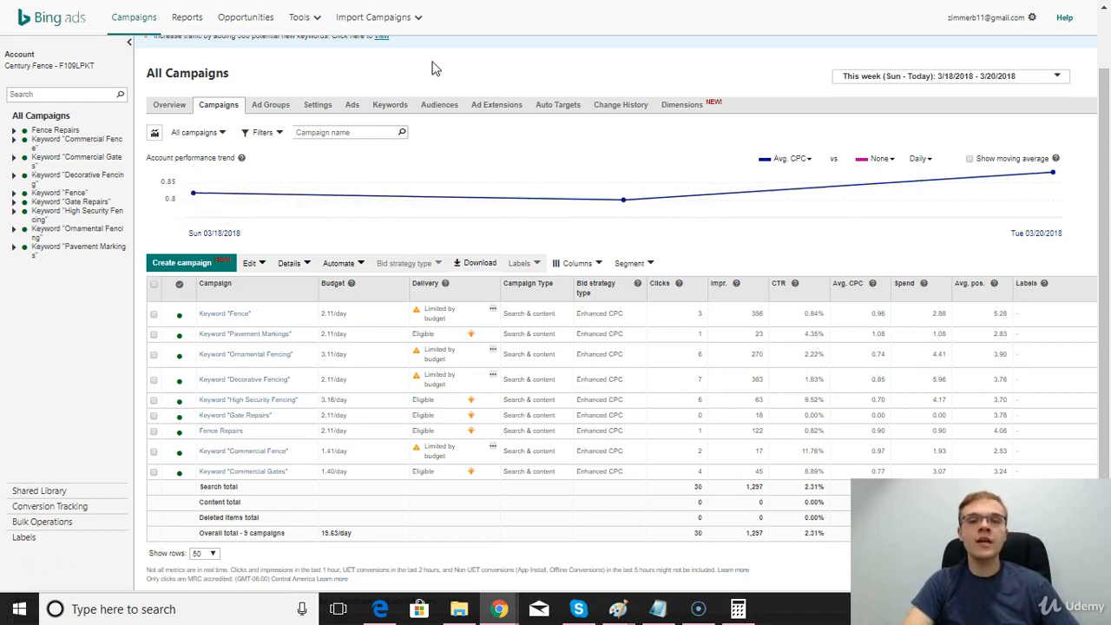